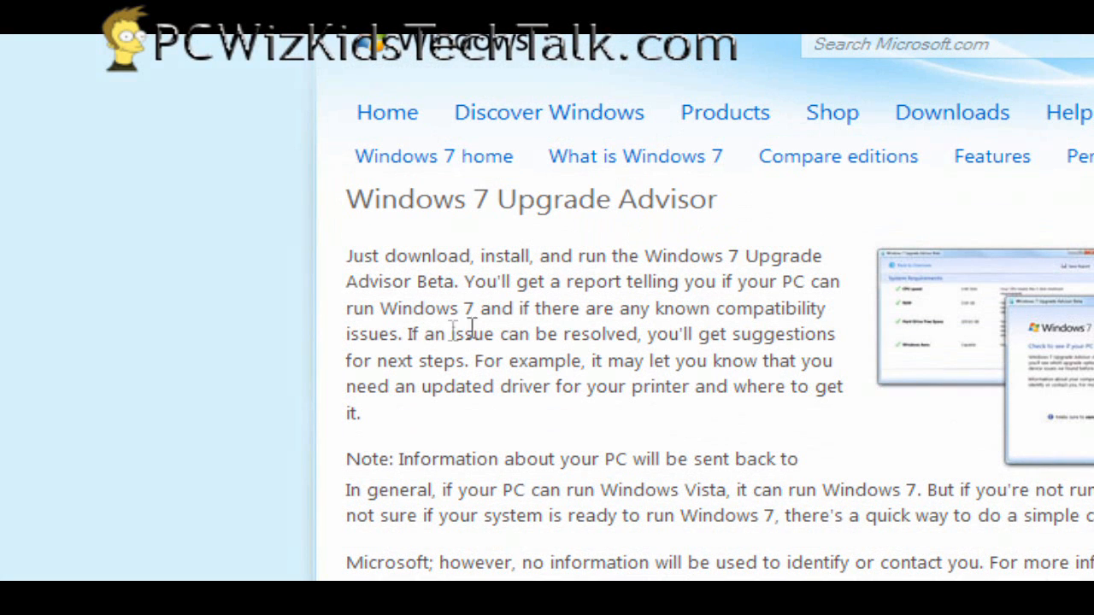
pyautogui.moveTo(511, 496)
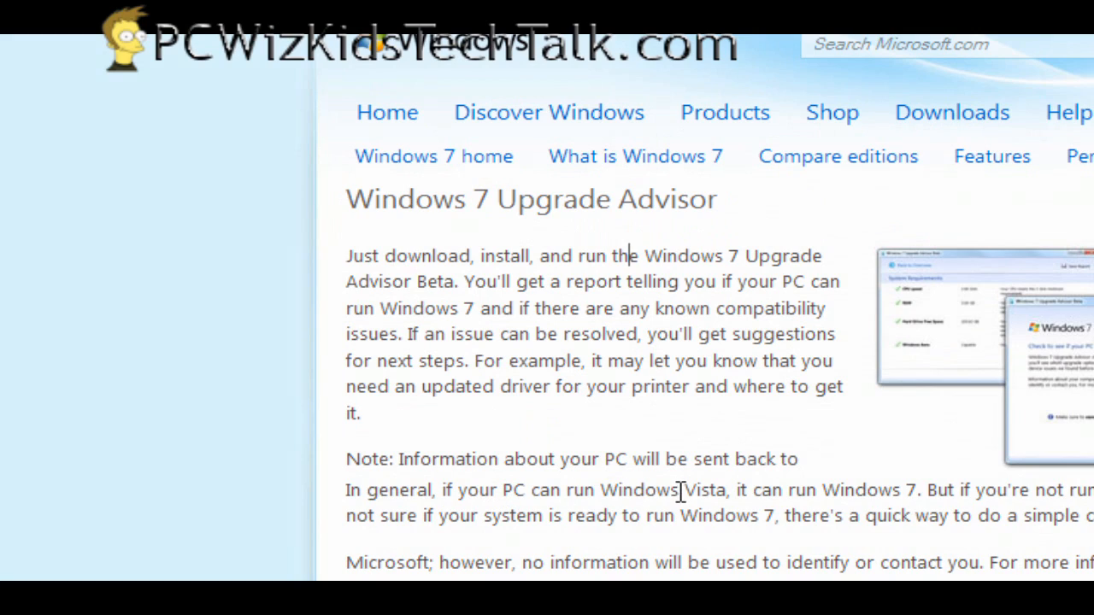
# Download Windows7UpgradeAdvisor.msi from the Download Center and save it to the computer
pyautogui.scroll(-3)
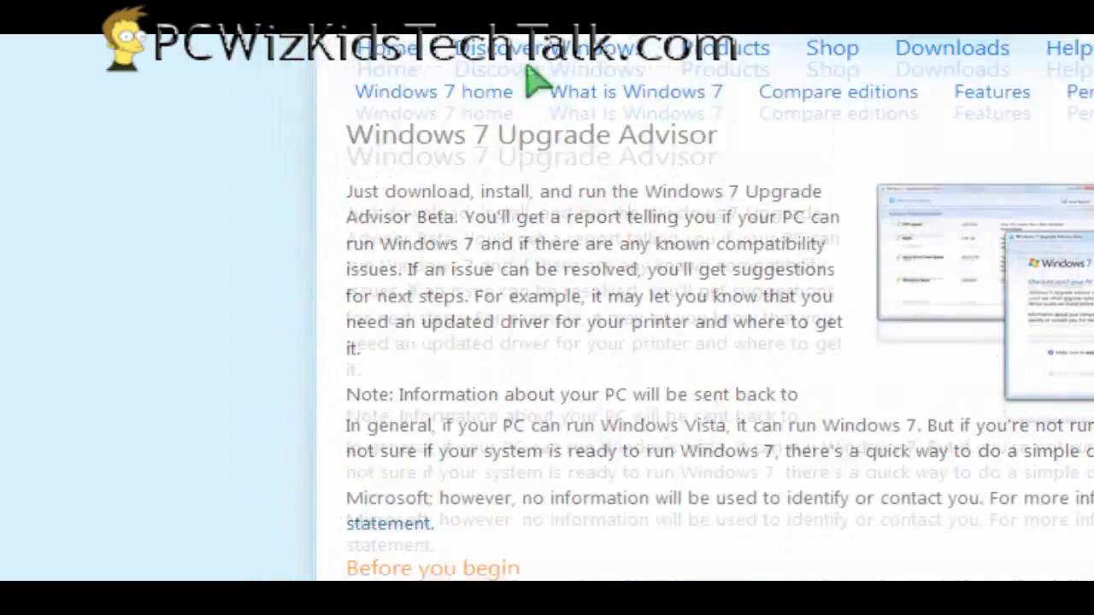
pyautogui.scroll(-3)
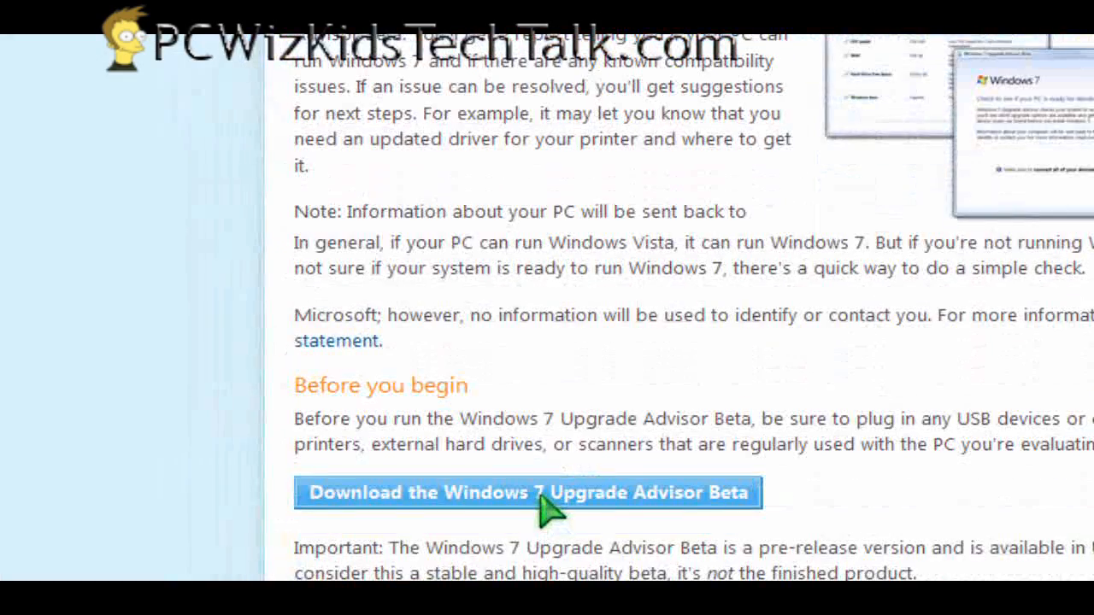
pyautogui.click(528, 493)
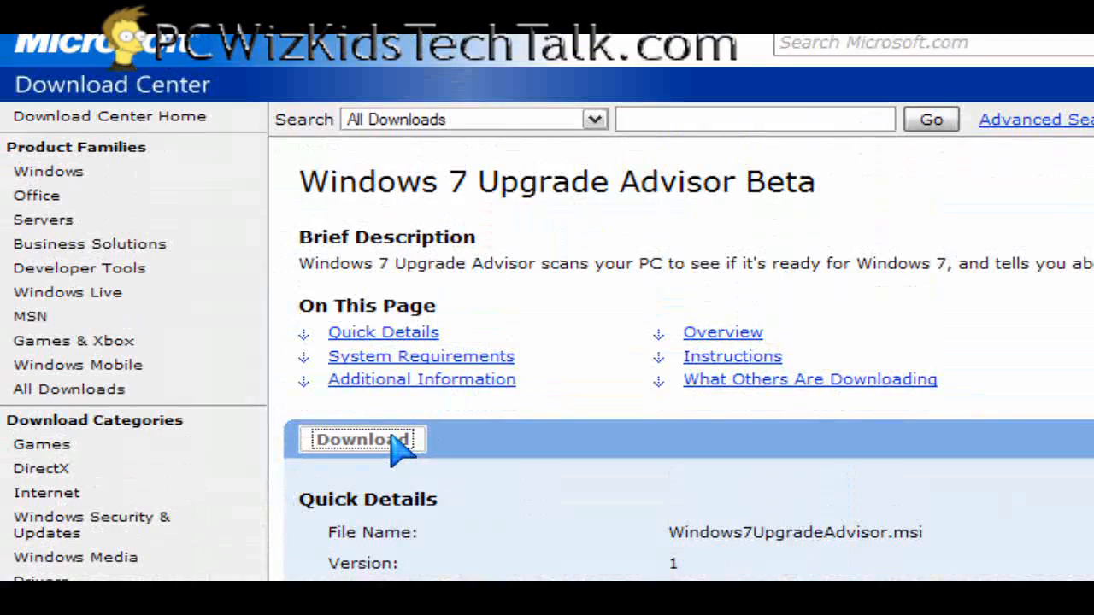
pyautogui.click(361, 438)
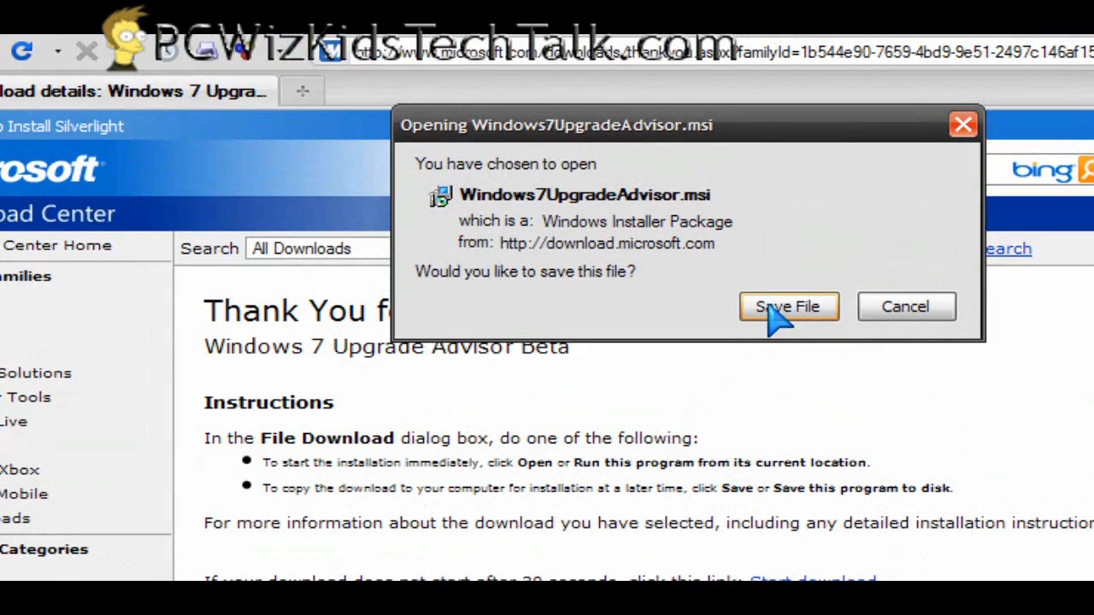
pyautogui.click(788, 307)
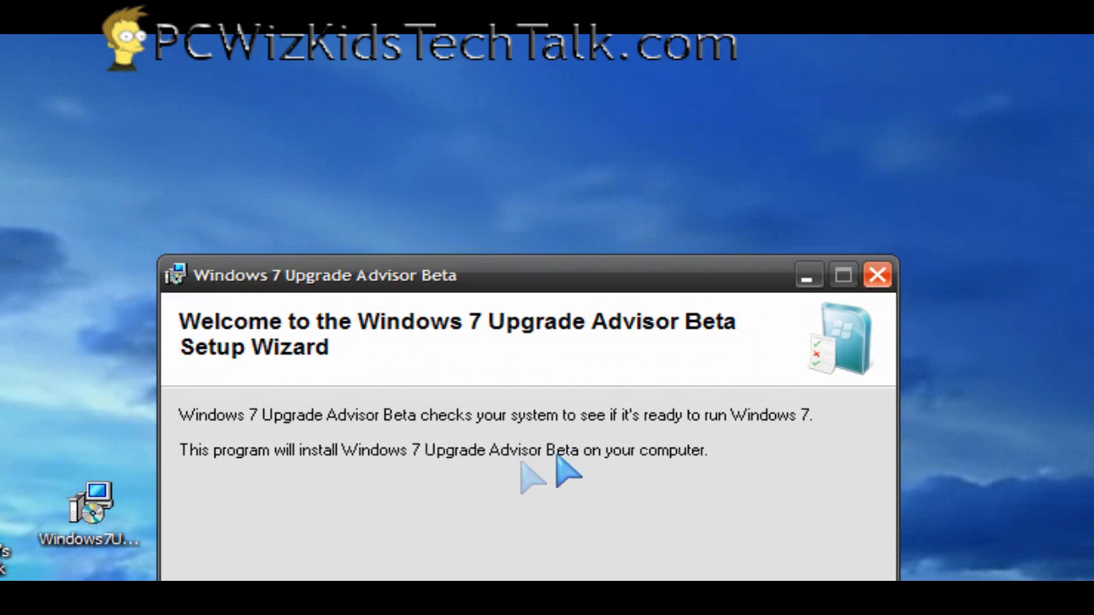
pyautogui.moveTo(530, 484)
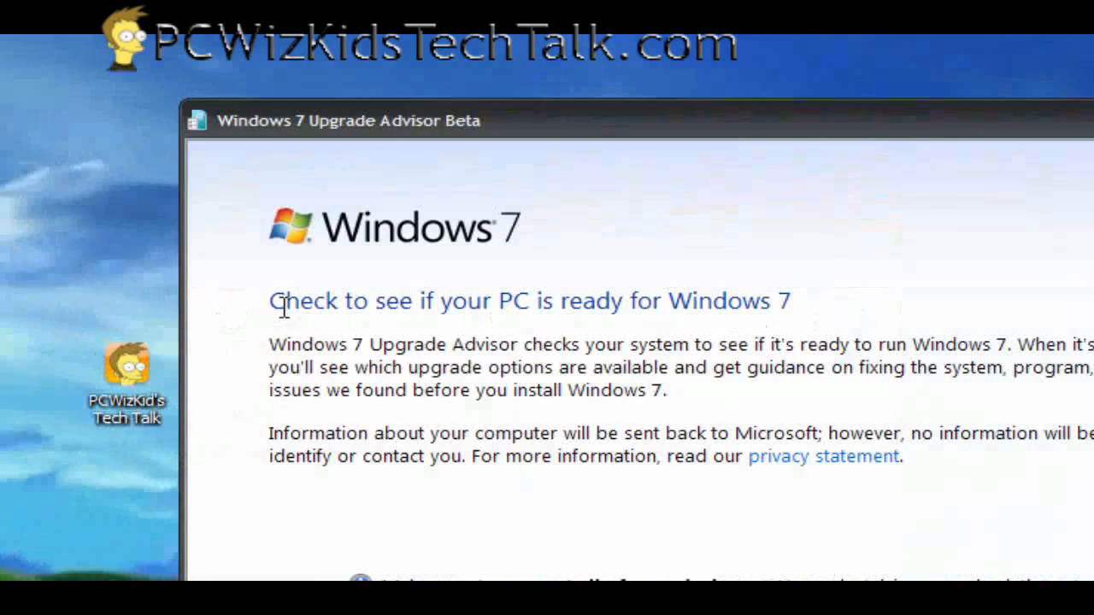
pyautogui.moveTo(432, 335)
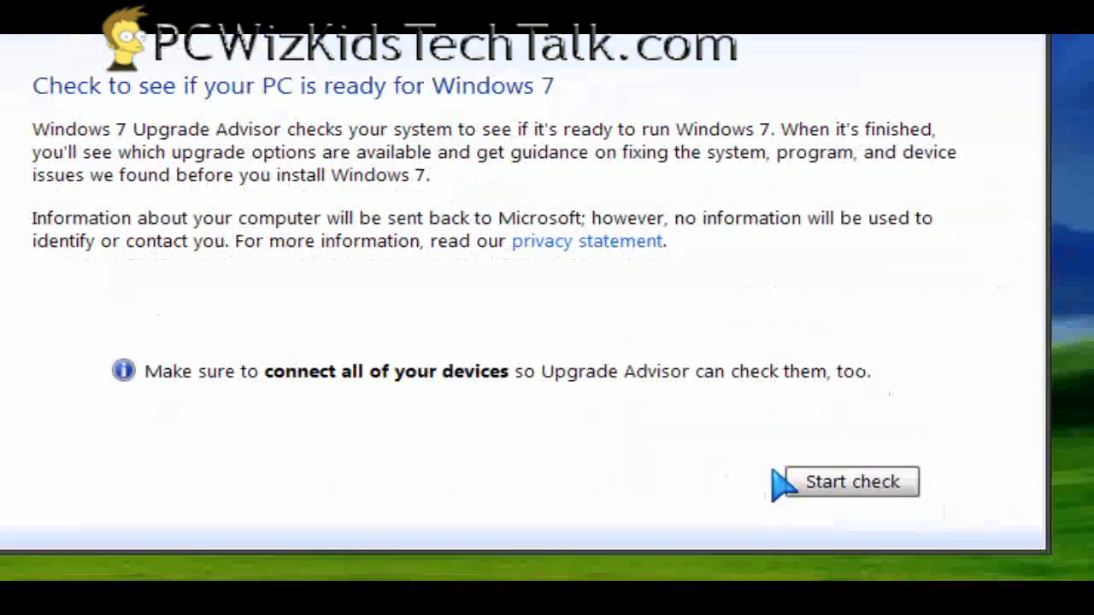
pyautogui.click(852, 481)
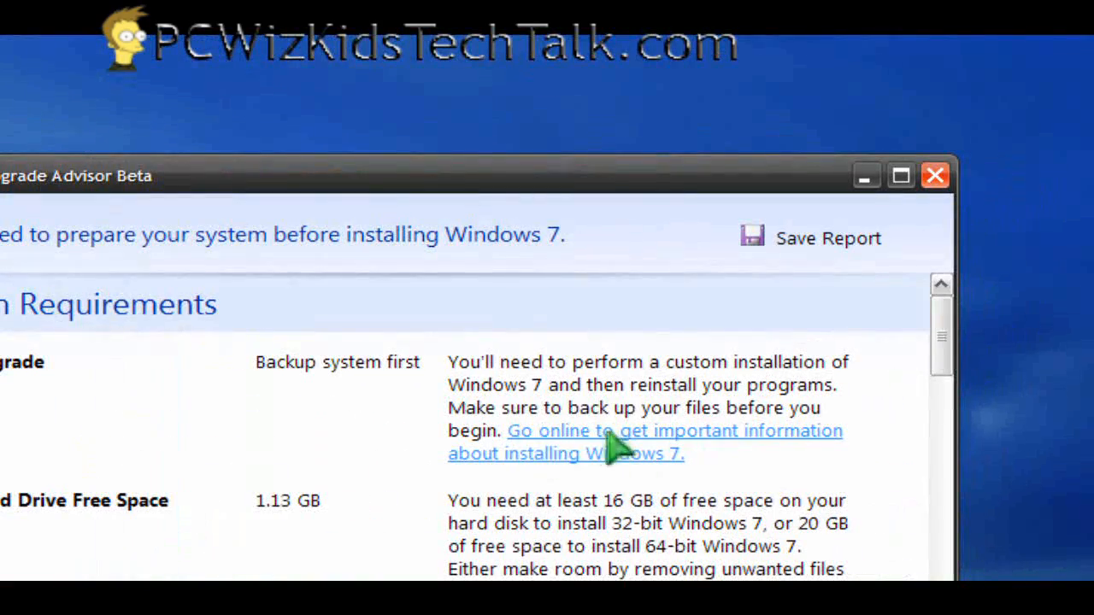
pyautogui.moveTo(487, 509)
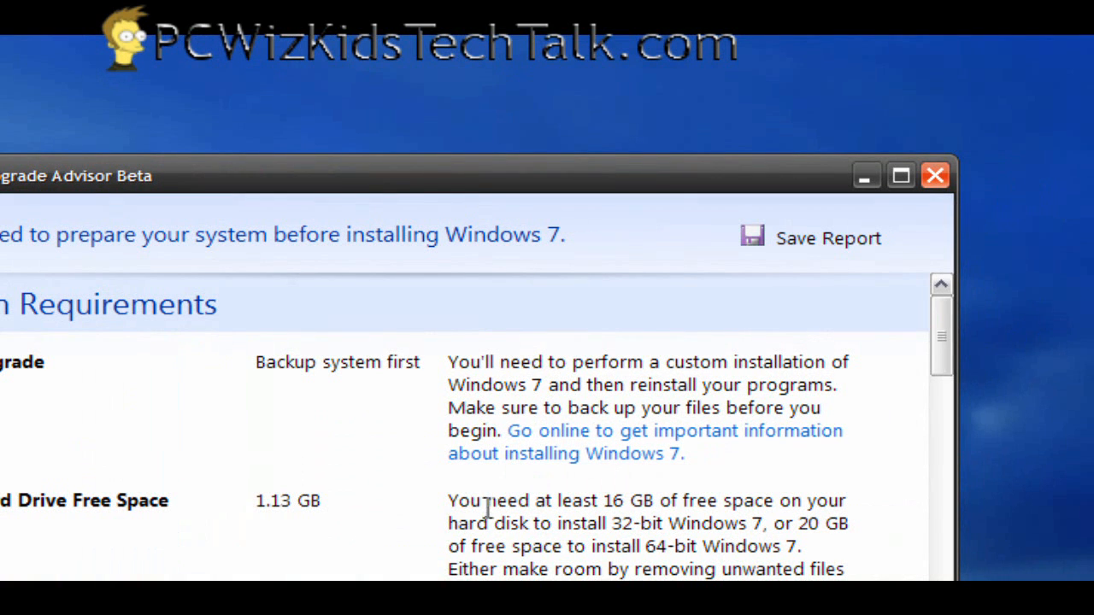
# Expand the report's full system requirements list: CPU speed, RAM and Windows Aero
pyautogui.moveTo(448, 501); pyautogui.dragTo(658, 501)
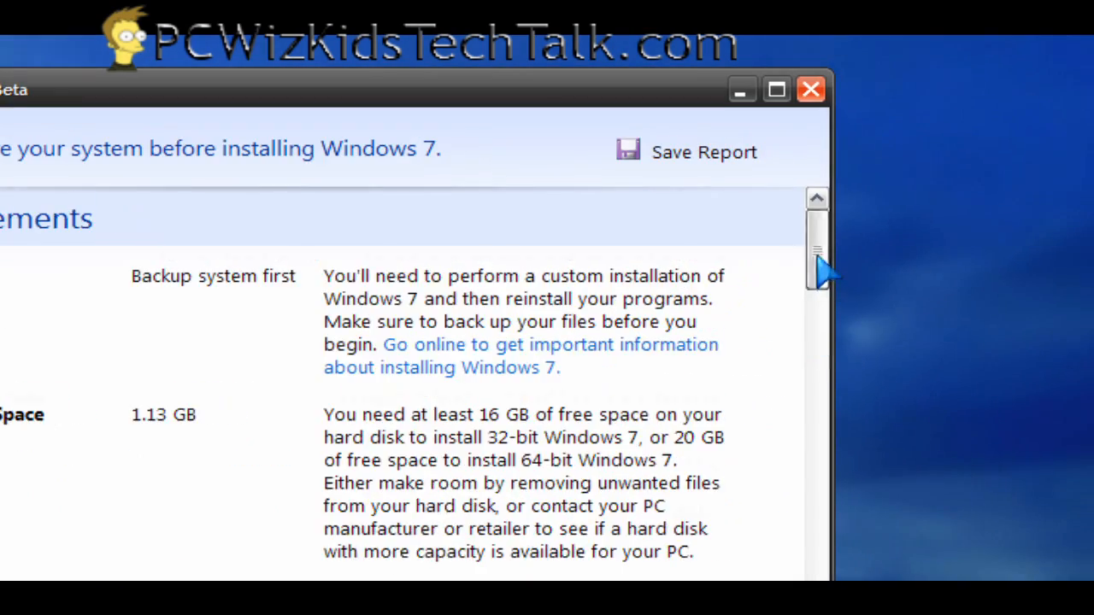
pyautogui.scroll(-3)
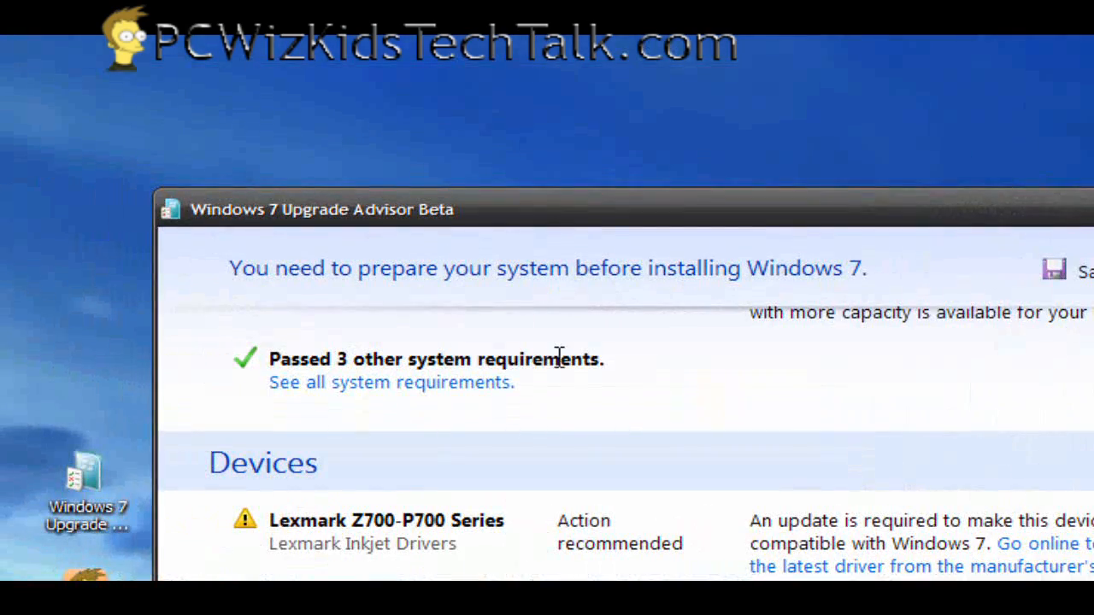
pyautogui.click(390, 382)
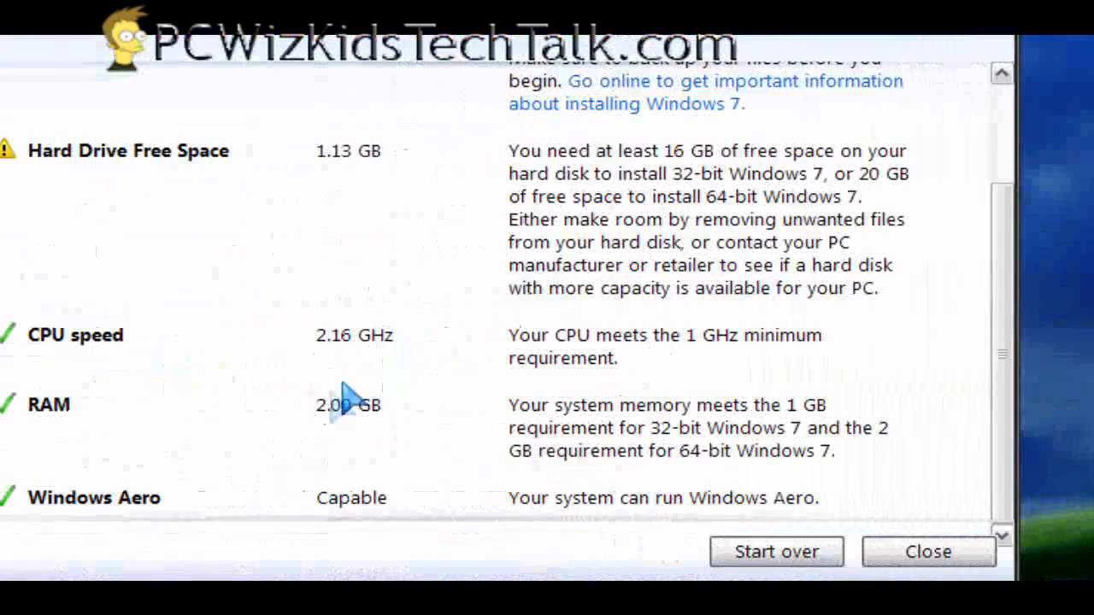
pyautogui.moveTo(323, 498)
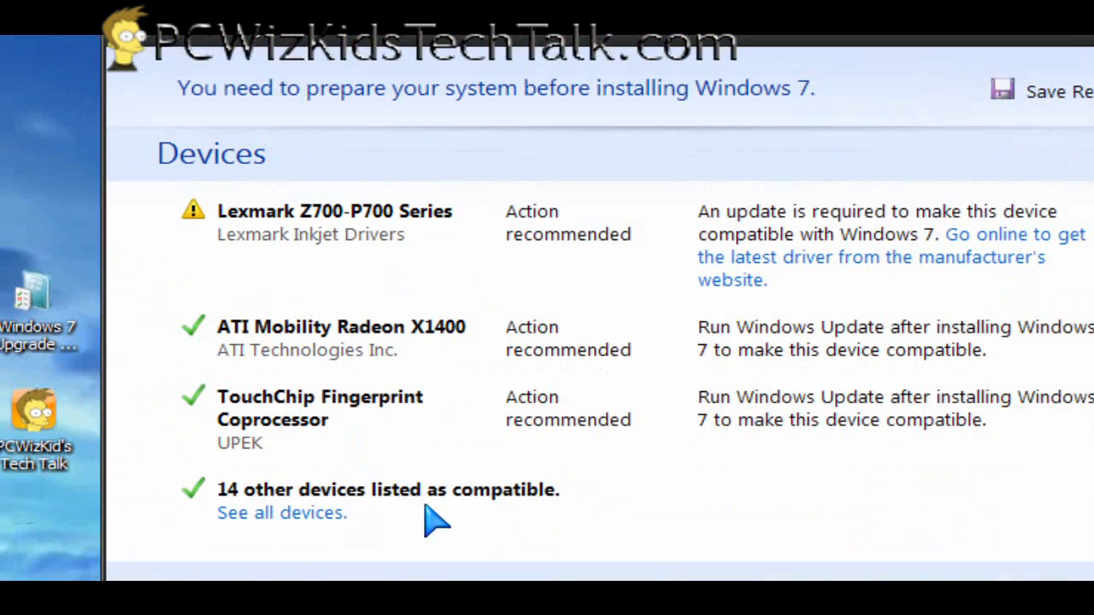
pyautogui.scroll(-3)
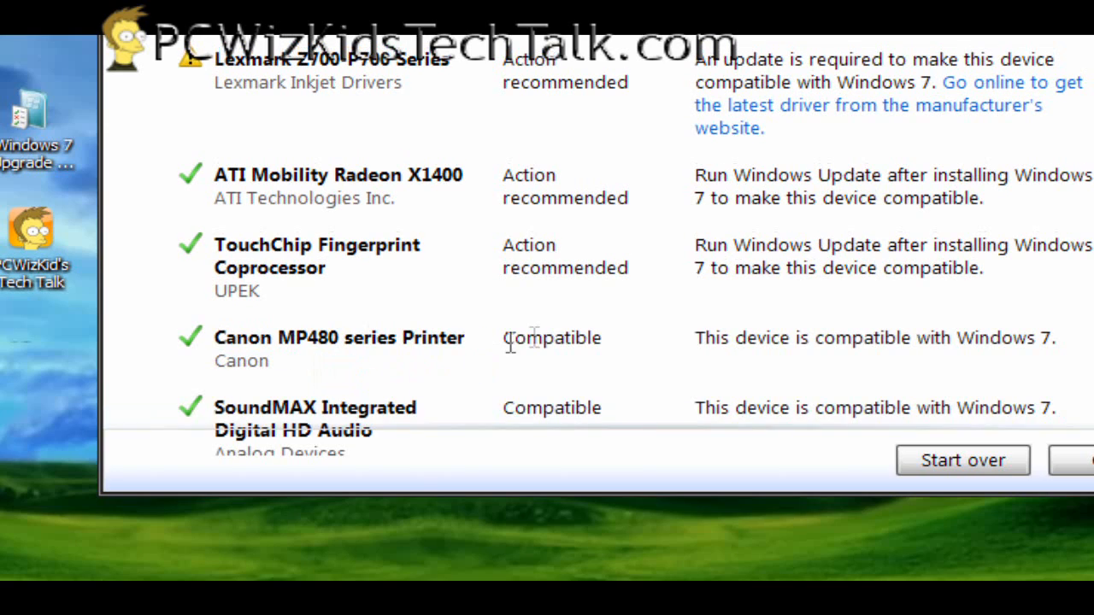
pyautogui.scroll(-3)
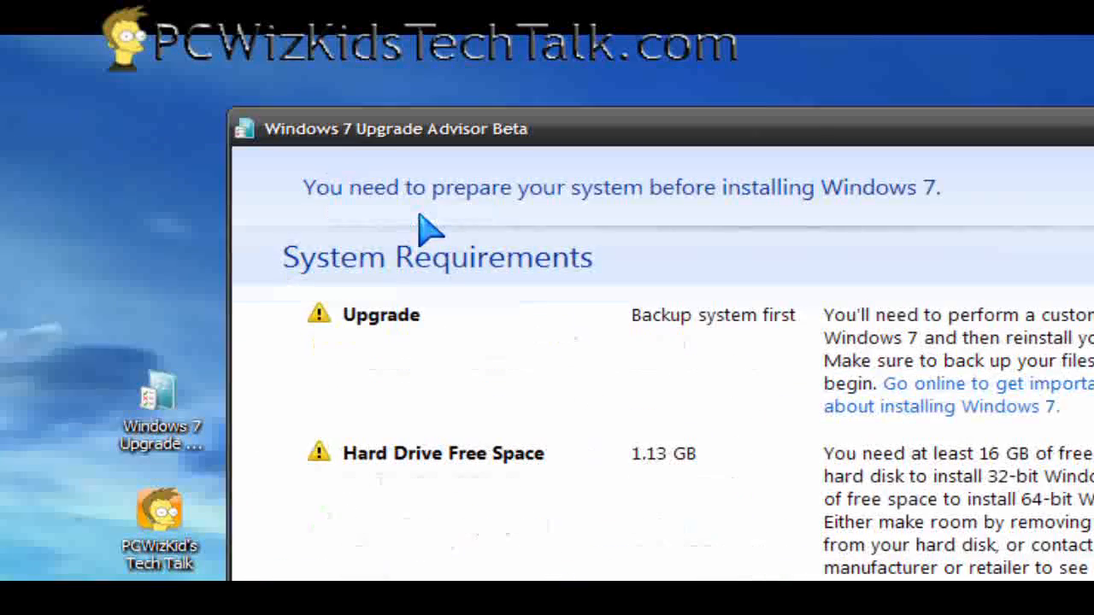
pyautogui.moveTo(774, 458)
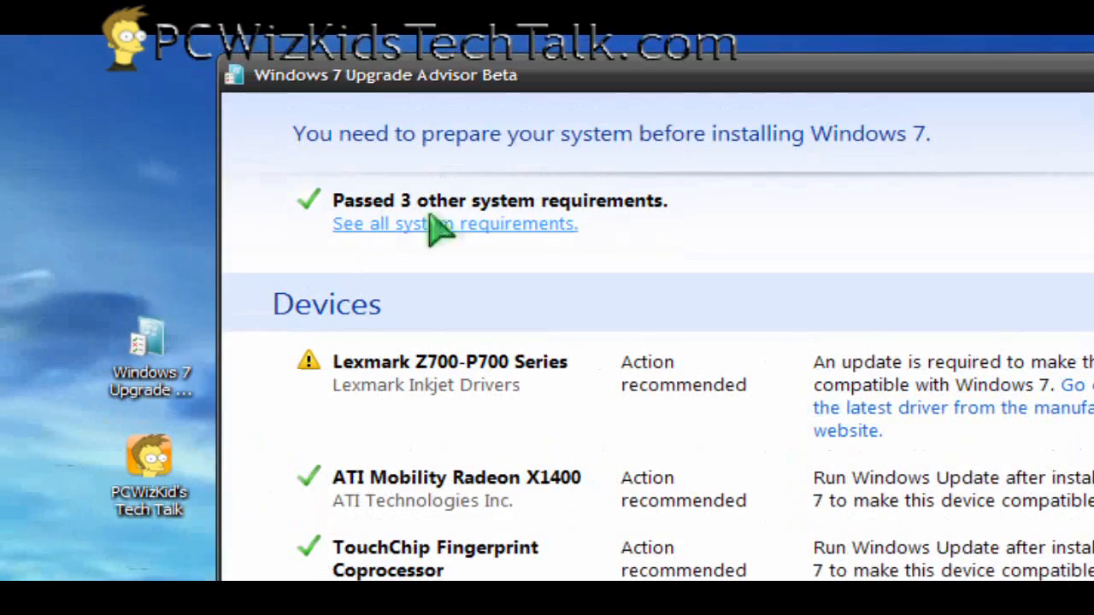
pyautogui.moveTo(491, 374)
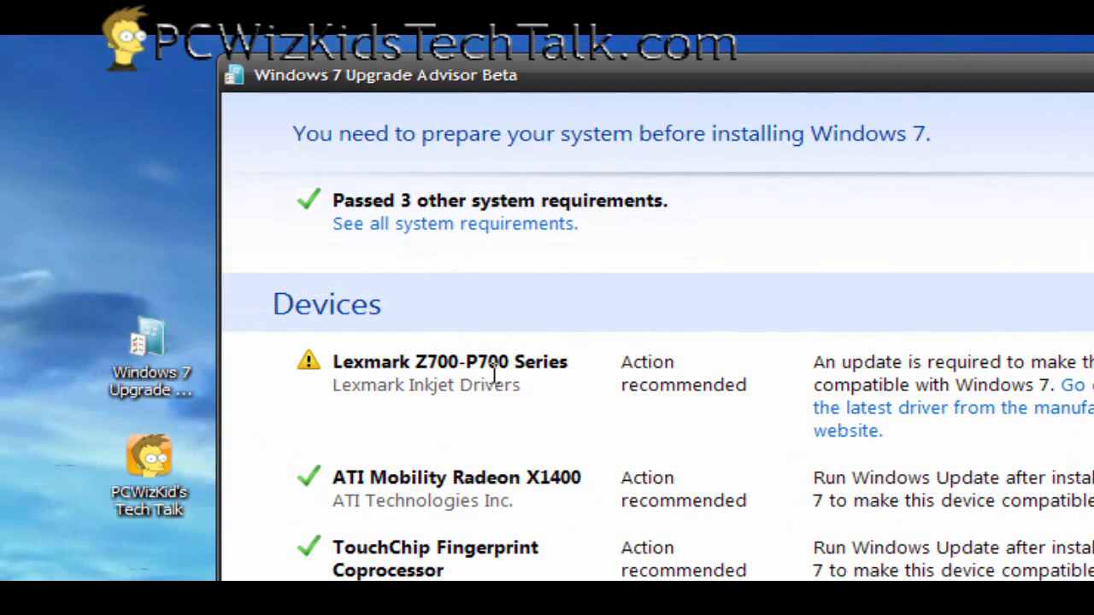